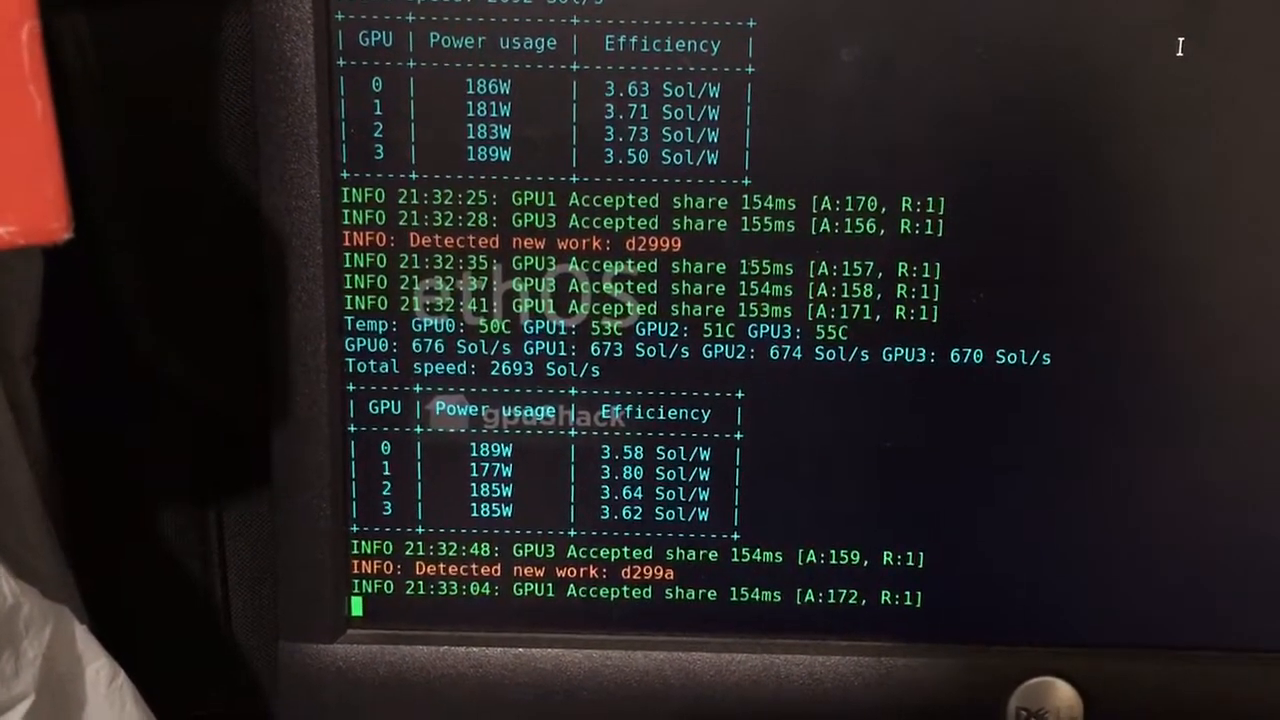
{"action": "scroll", "scroll_direction": "down", "scroll_amount": 3}
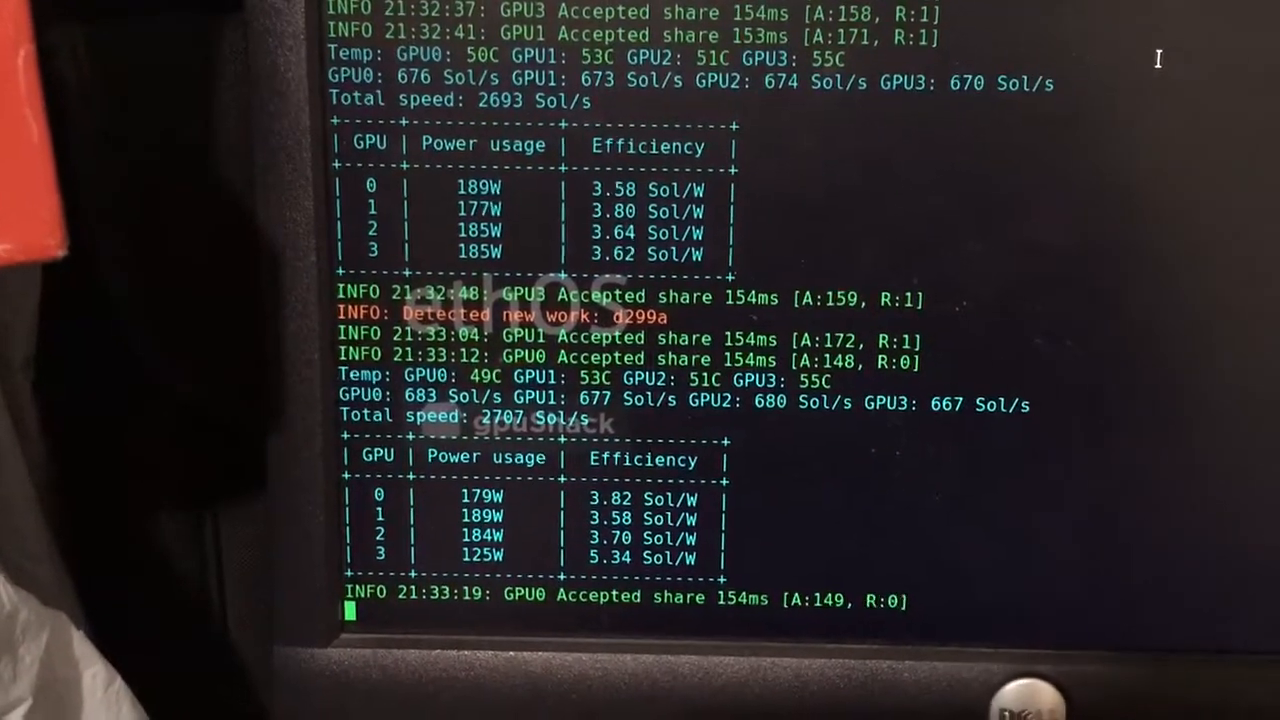